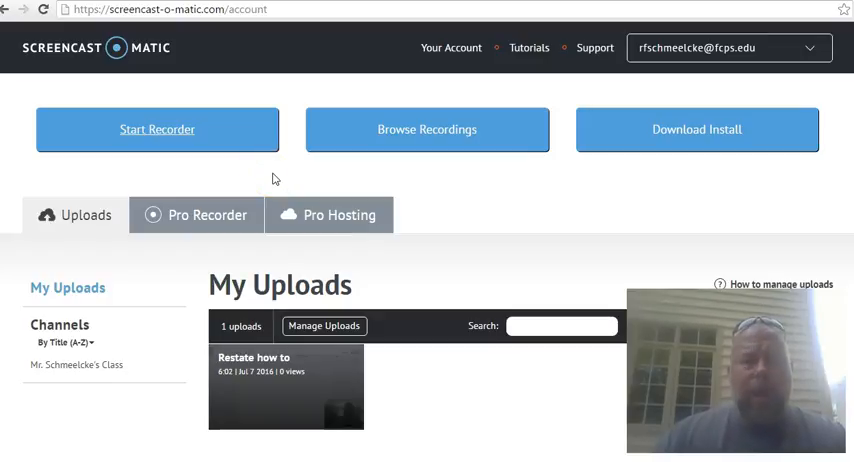
{"action": "mouse_move", "coordinate": [247, 45]}
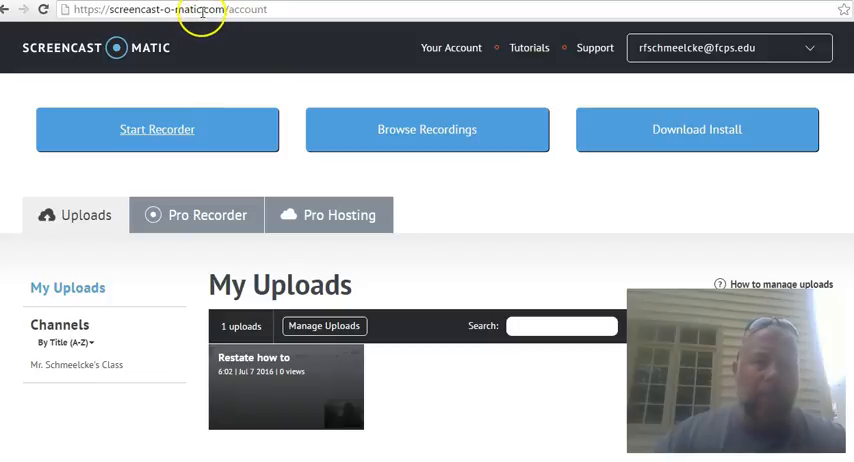
{"action": "mouse_move", "coordinate": [660, 48]}
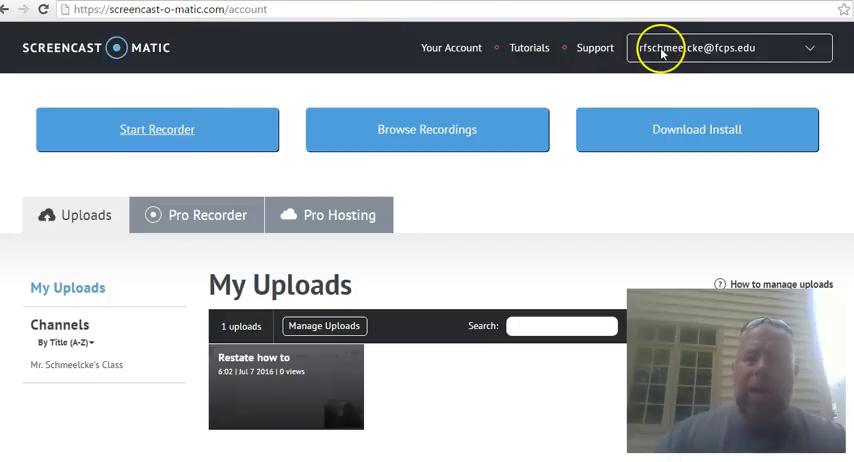
{"action": "mouse_move", "coordinate": [650, 84]}
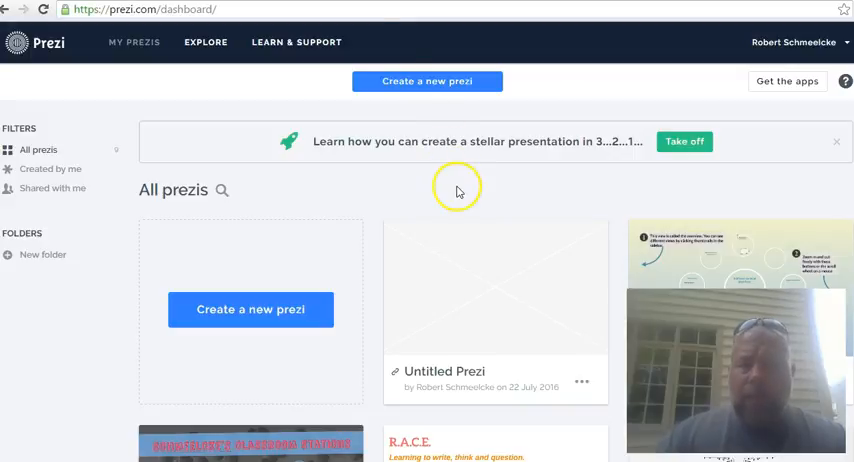
{"action": "mouse_move", "coordinate": [328, 210]}
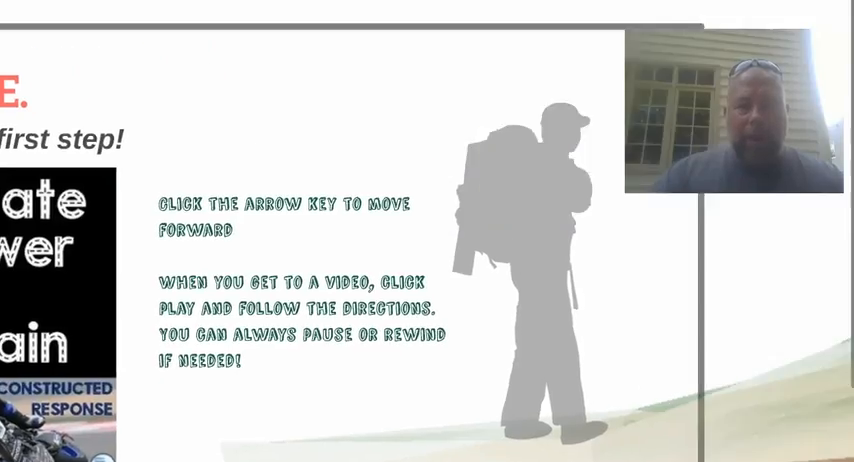
Advance the R.A.C.E. presentation to its next part
{"action": "key", "text": "Right"}
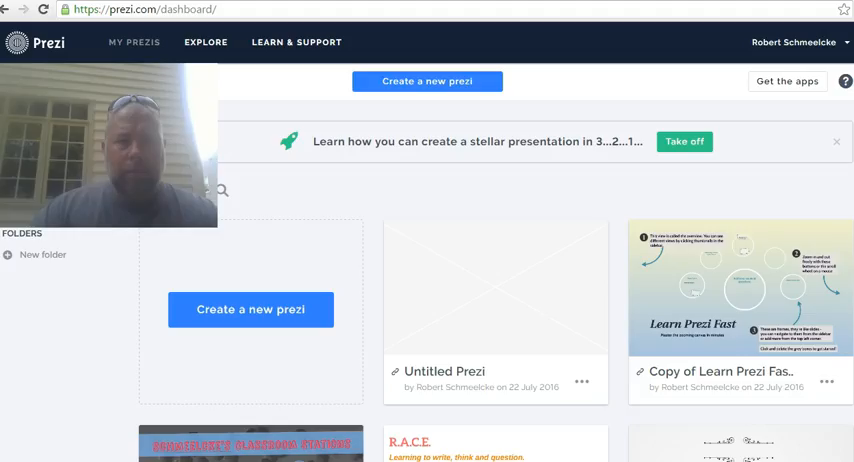
{"action": "left_click", "coordinate": [228, 11]}
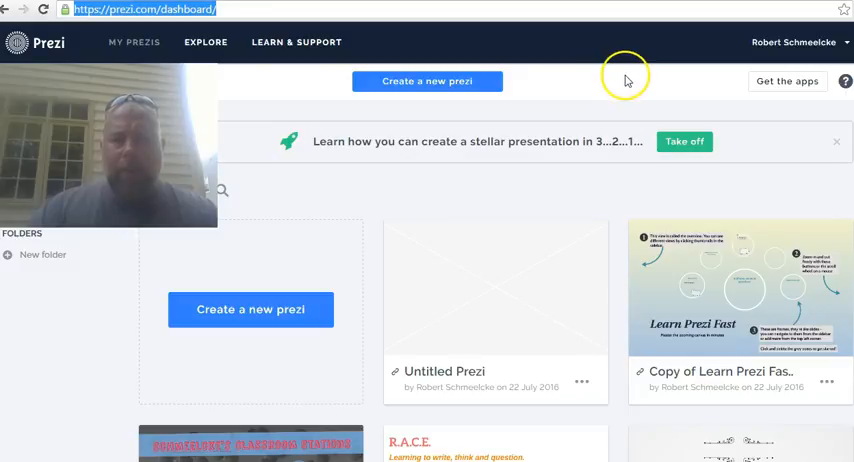
{"action": "mouse_move", "coordinate": [720, 66]}
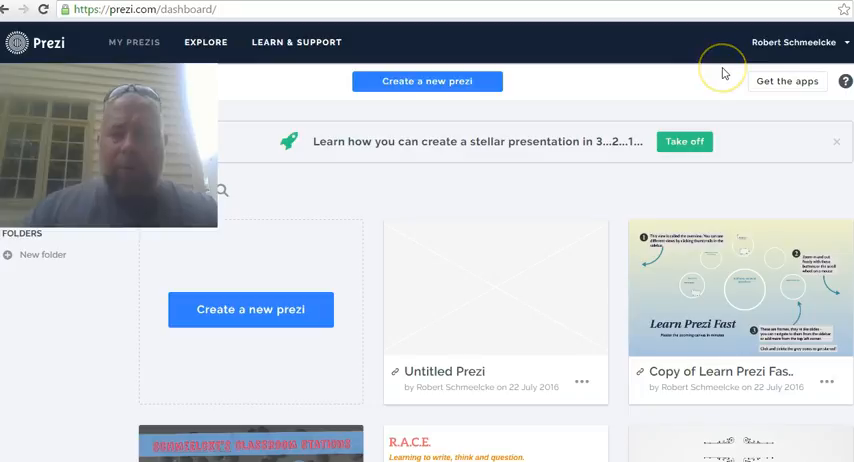
{"action": "mouse_move", "coordinate": [436, 109]}
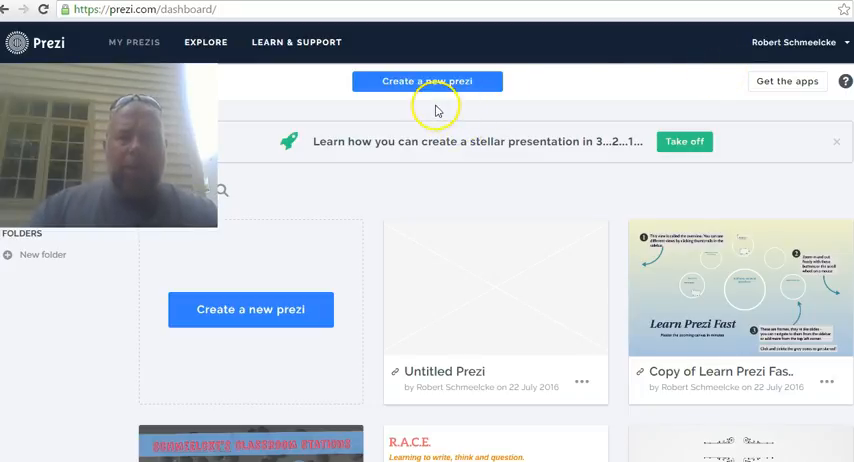
{"action": "mouse_move", "coordinate": [597, 202]}
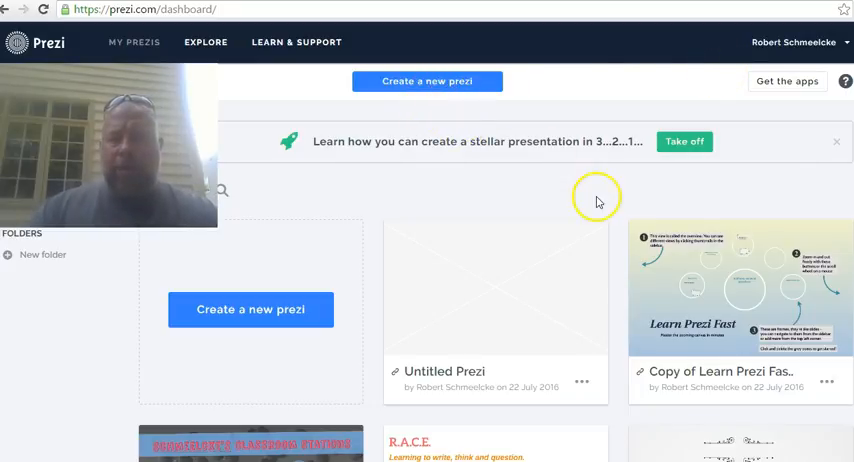
{"action": "mouse_move", "coordinate": [705, 230]}
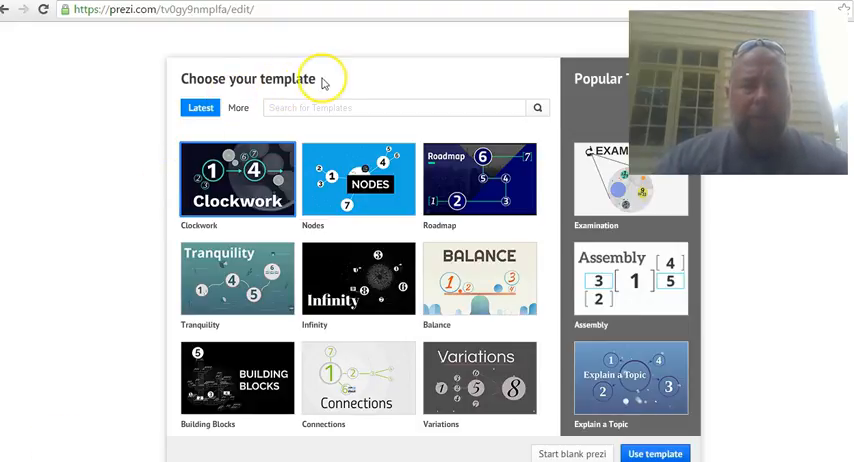
{"action": "mouse_move", "coordinate": [445, 180]}
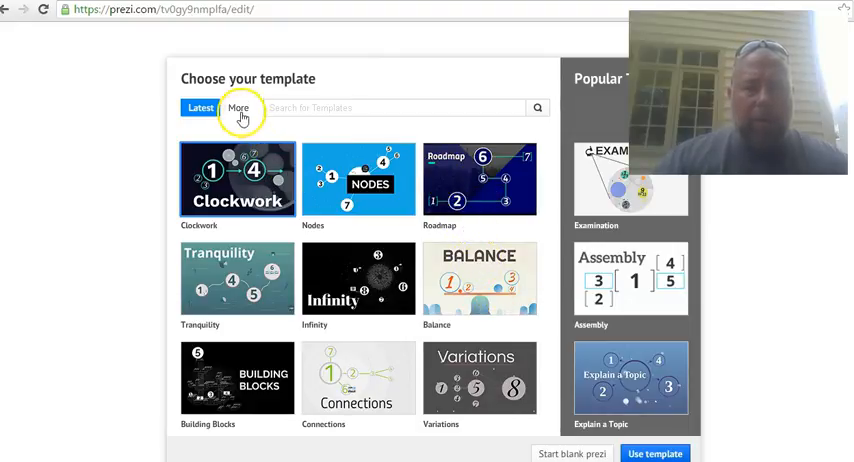
Show the More templates collection and scroll through it
{"action": "left_click", "coordinate": [239, 108]}
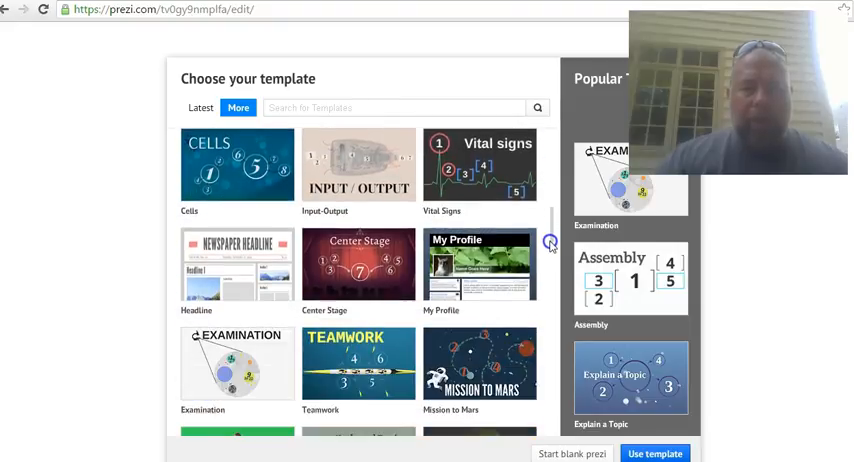
{"action": "scroll", "scroll_direction": "down", "scroll_amount": 3}
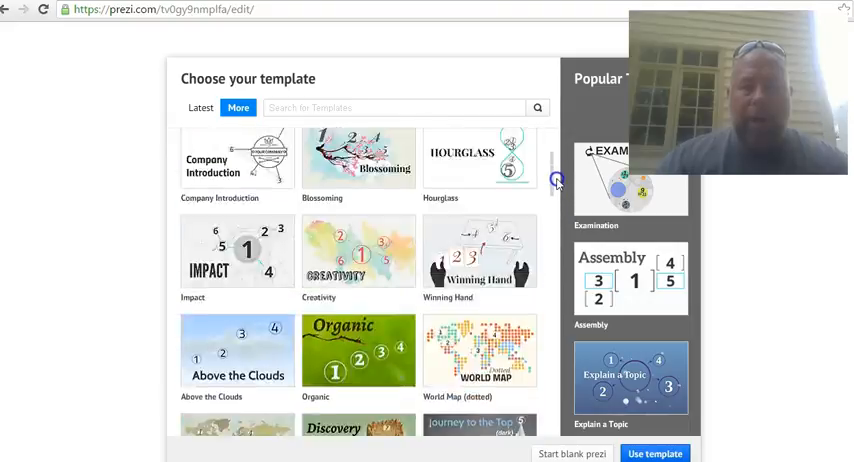
{"action": "scroll", "scroll_direction": "up", "scroll_amount": 3}
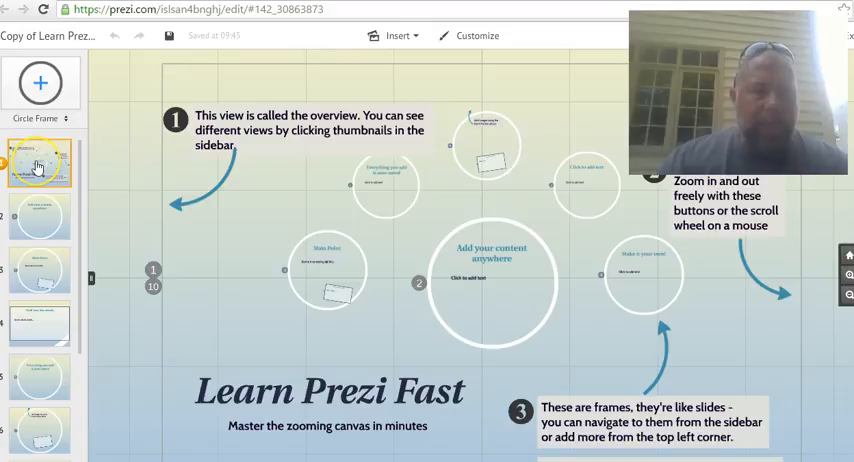
{"action": "mouse_move", "coordinate": [40, 205]}
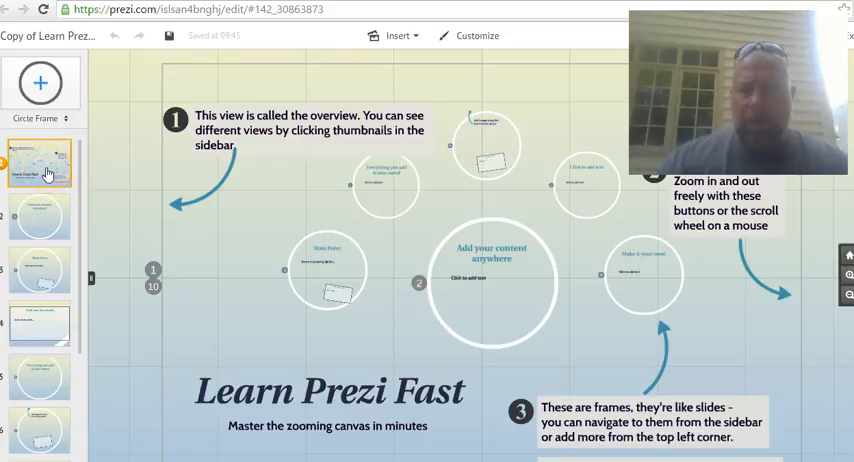
{"action": "mouse_move", "coordinate": [42, 160]}
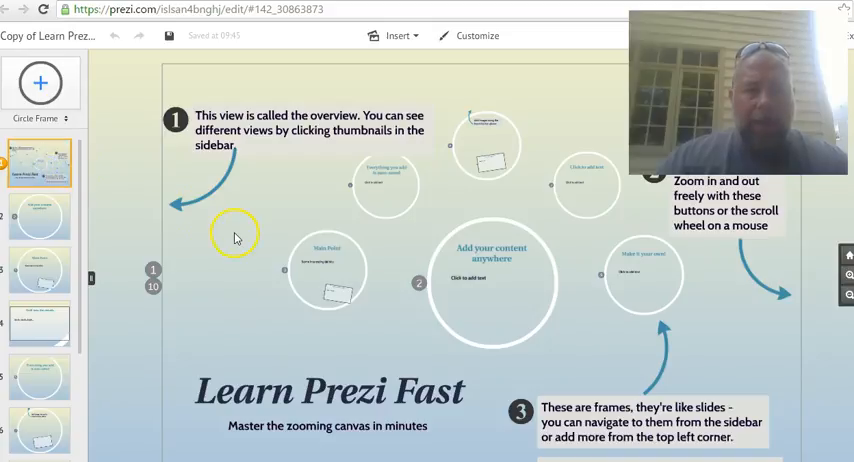
{"action": "mouse_move", "coordinate": [40, 165]}
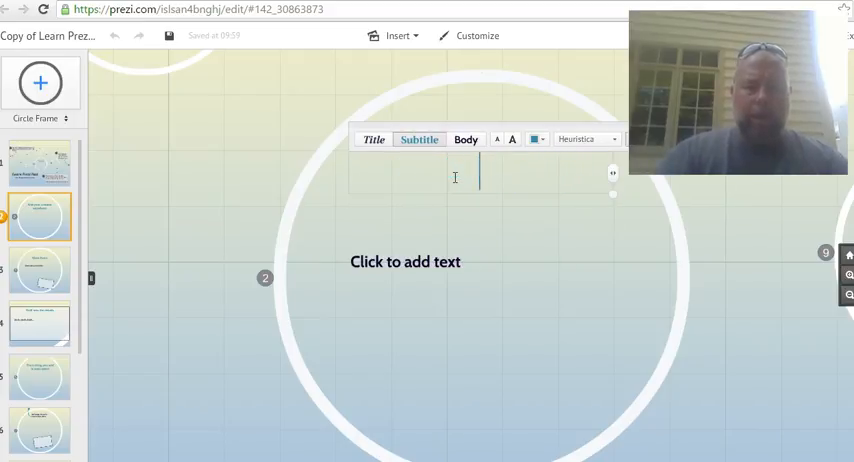
Type the frame 2 subtitle 'Schmeelcke only has a little clue what he is doing'
{"action": "type", "text": "Schmeelcke only"}
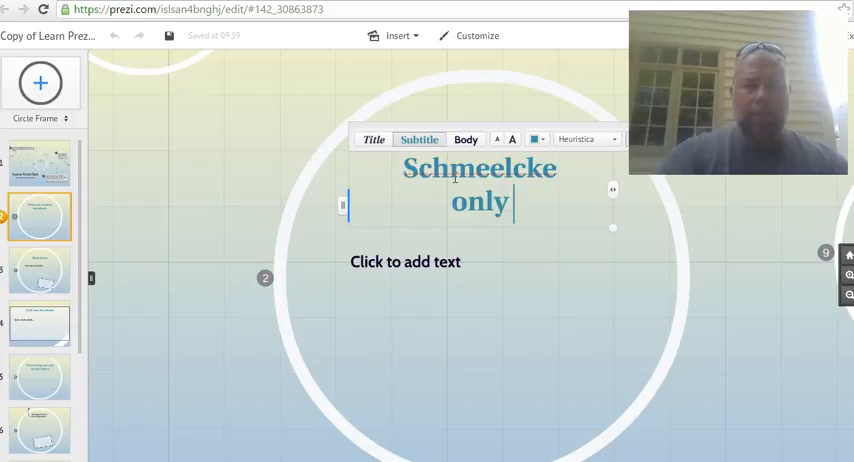
{"action": "type", "text": "has a little clue"}
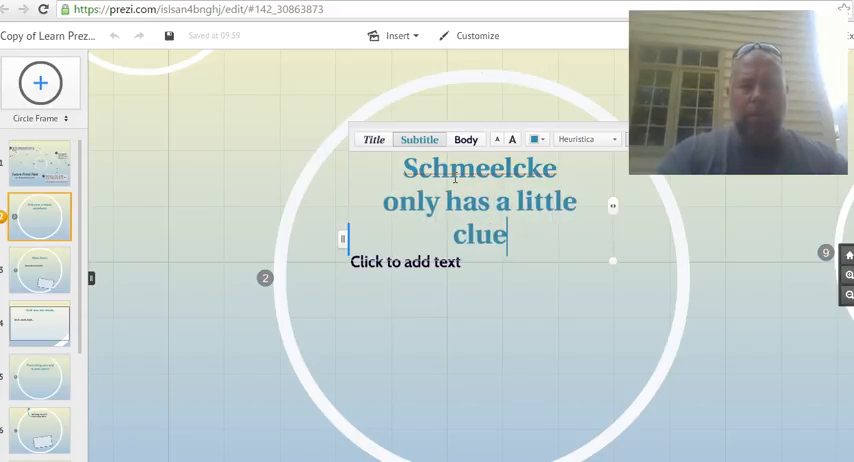
{"action": "type", "text": "what he is"}
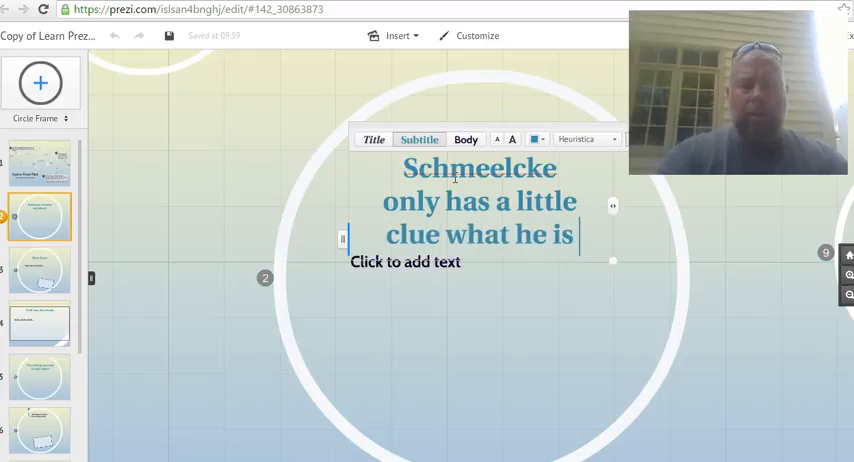
{"action": "type", "text": "doing"}
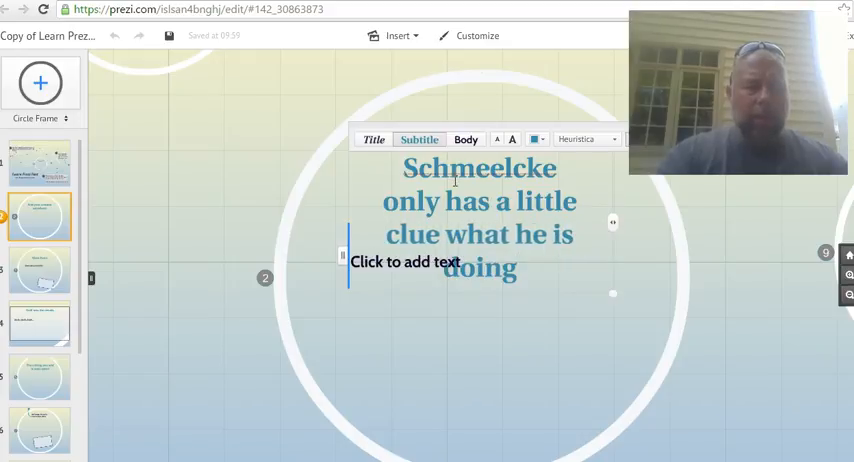
Add a closing '!' to the frame 2 subtitle and commit the text
{"action": "type", "text": "!"}
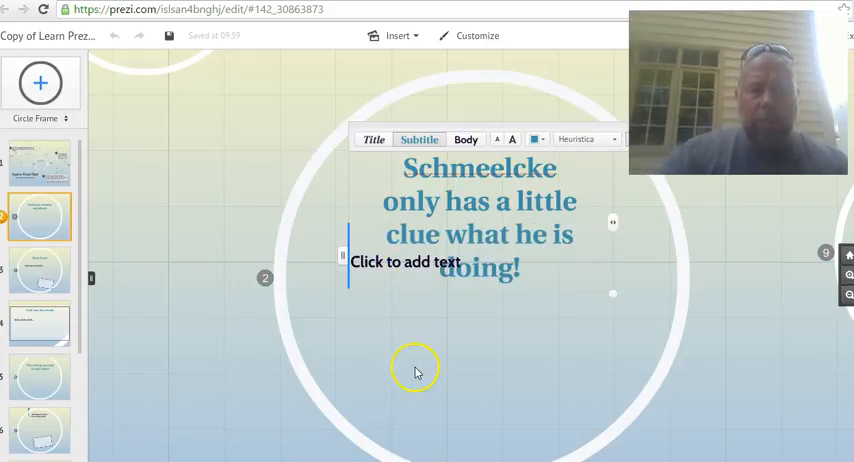
{"action": "left_click", "coordinate": [405, 262]}
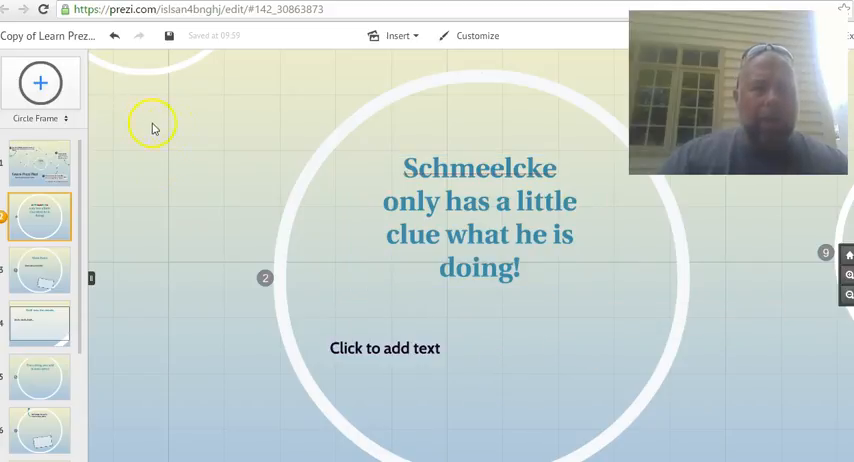
Choose Insert > YouTube video and focus the 'Paste YouTube link' field
{"action": "left_click", "coordinate": [398, 35]}
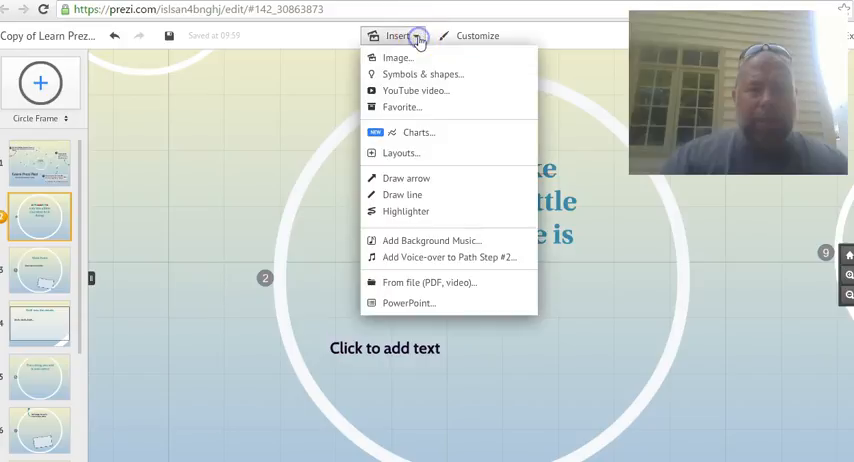
{"action": "mouse_move", "coordinate": [422, 74]}
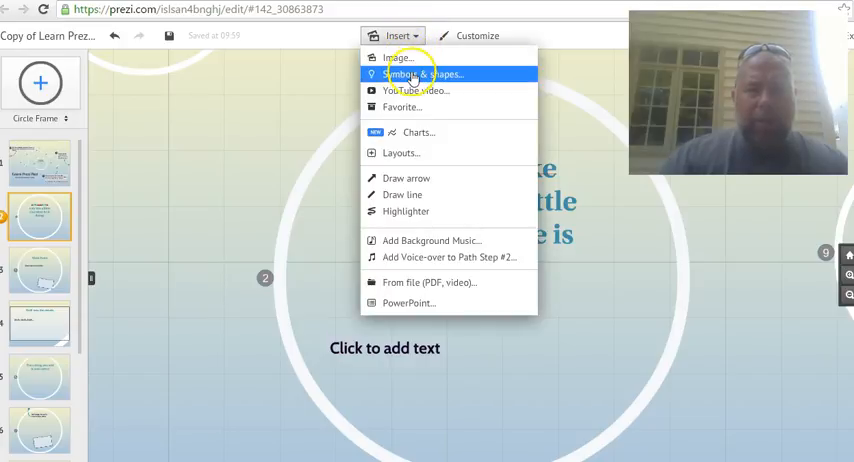
{"action": "mouse_move", "coordinate": [416, 90]}
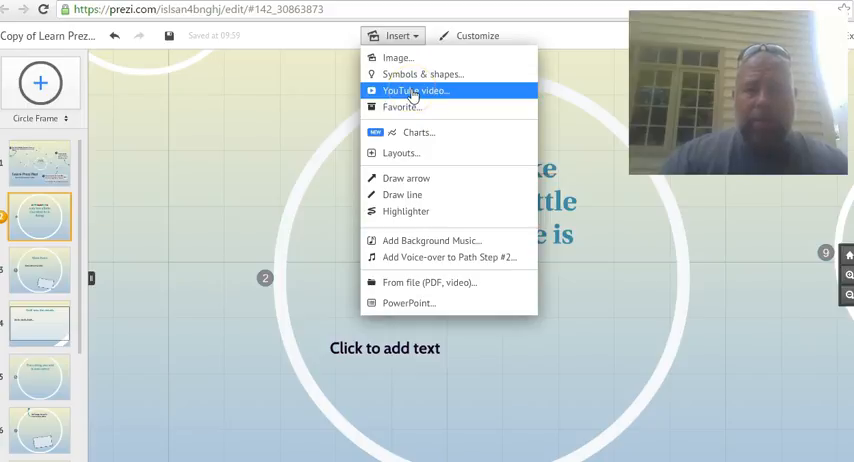
{"action": "left_click", "coordinate": [416, 91]}
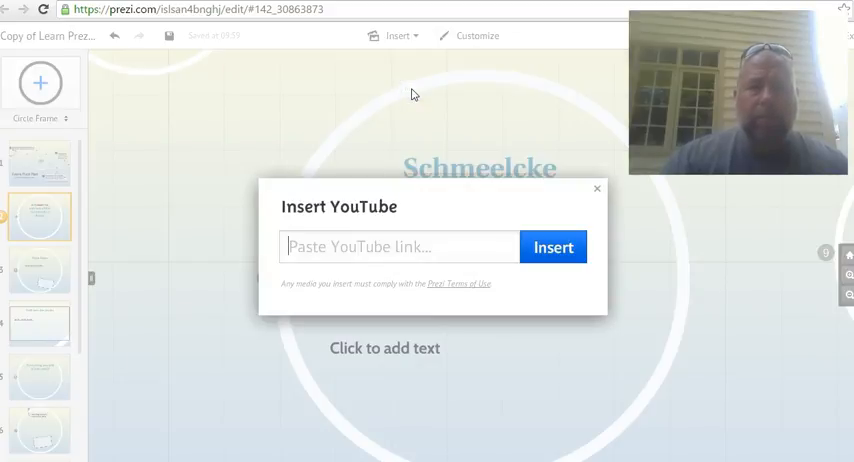
{"action": "left_click", "coordinate": [400, 247]}
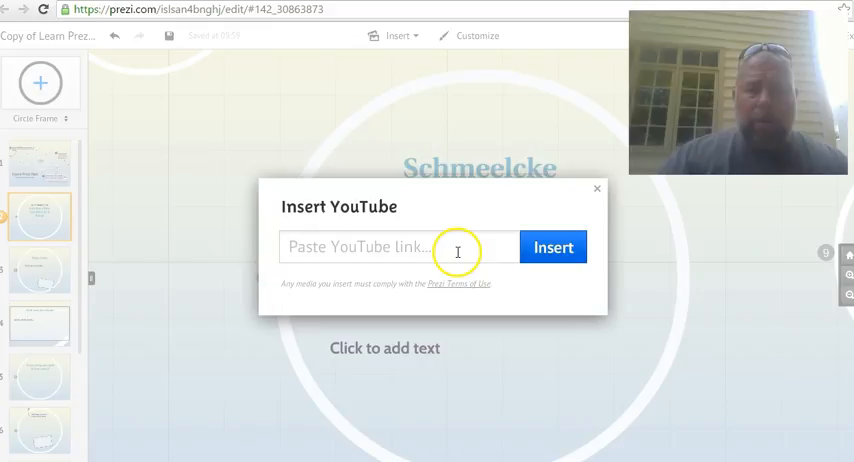
{"action": "mouse_move", "coordinate": [578, 192]}
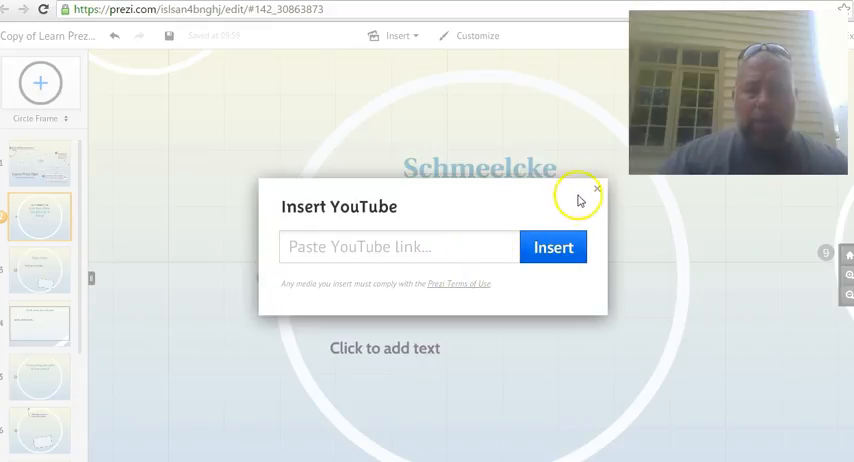
Close the YouTube dialog without inserting, then zoom to the Main Point frame
{"action": "left_click", "coordinate": [597, 189]}
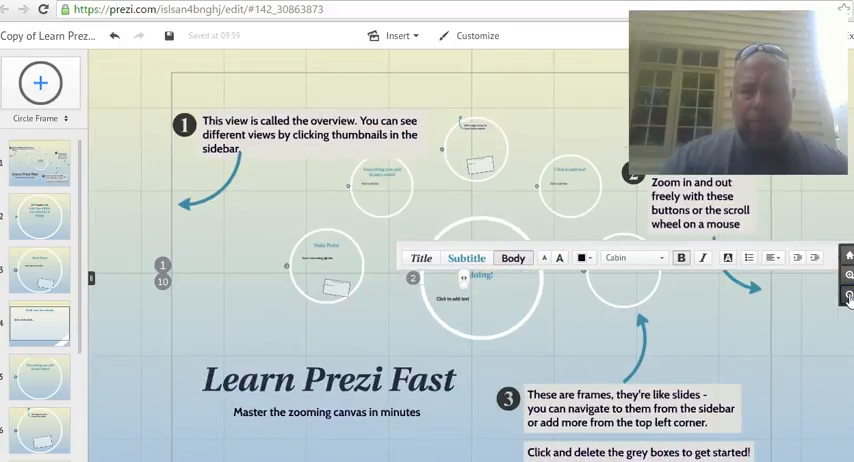
{"action": "mouse_move", "coordinate": [38, 334]}
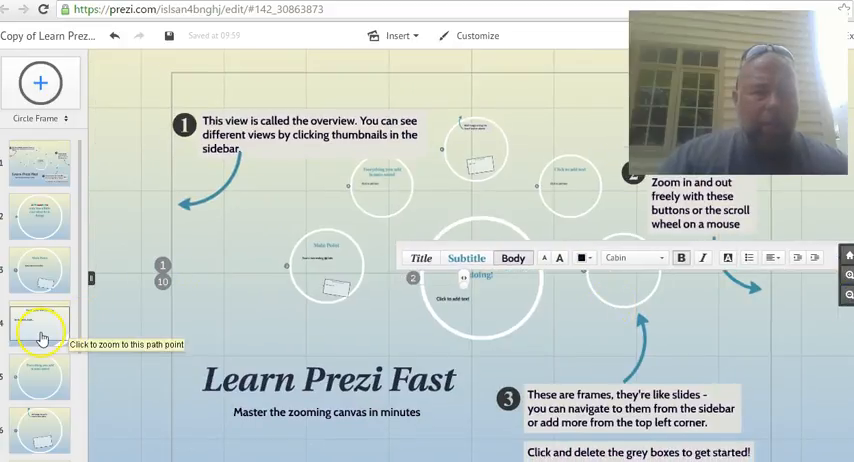
{"action": "left_click", "coordinate": [40, 270]}
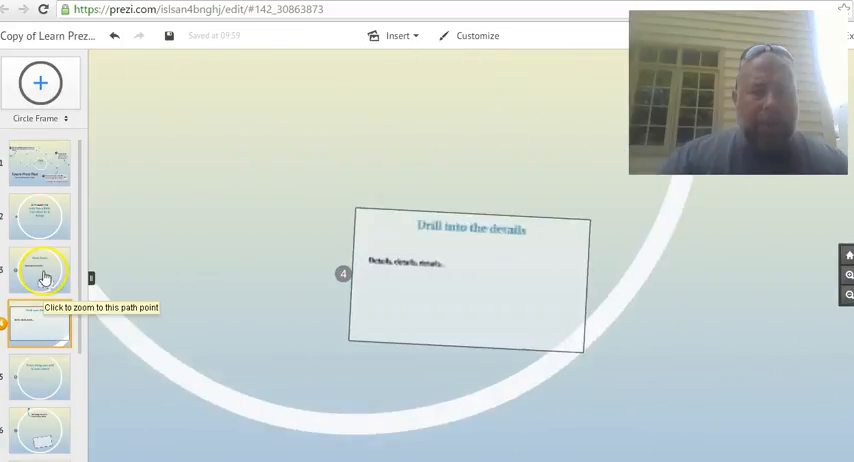
{"action": "left_click", "coordinate": [43, 273]}
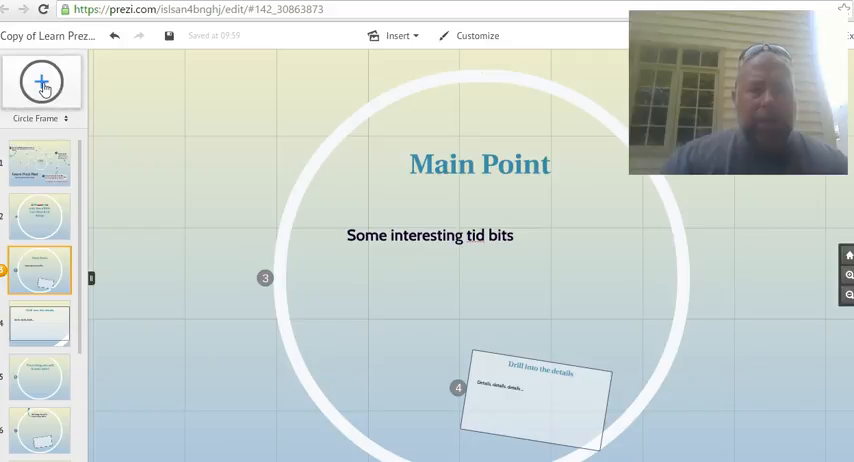
Switch the new-frame type from Circle to Bracket
{"action": "left_click", "coordinate": [42, 82]}
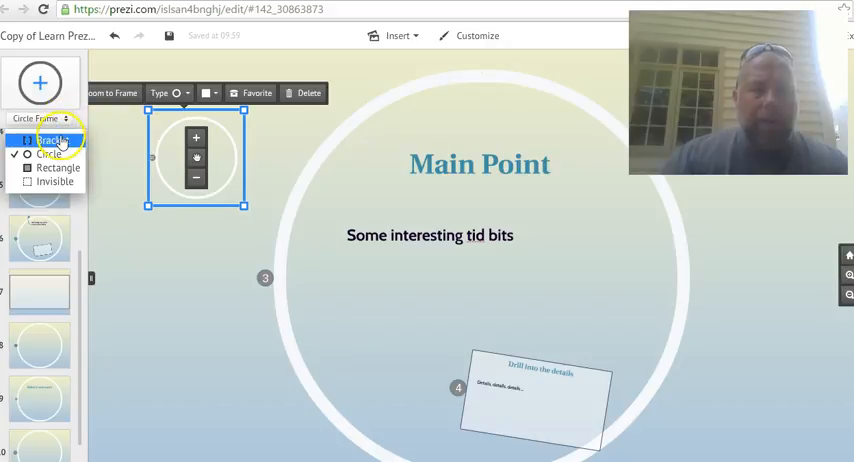
{"action": "left_click", "coordinate": [50, 140]}
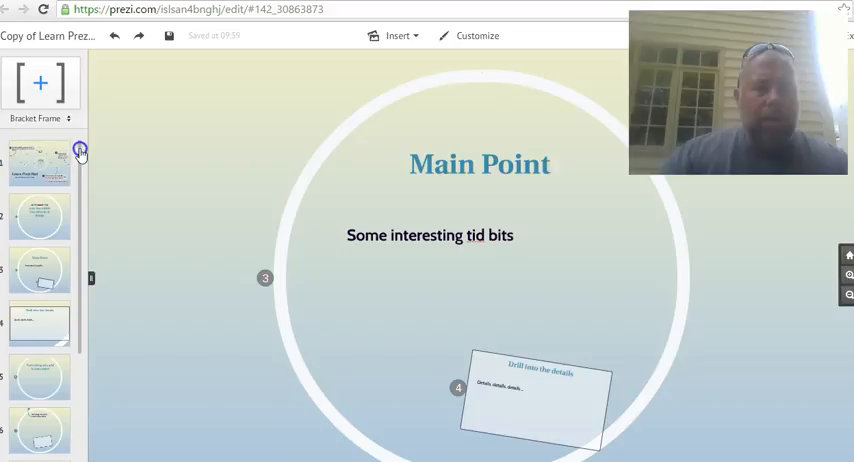
{"action": "mouse_move", "coordinate": [66, 279]}
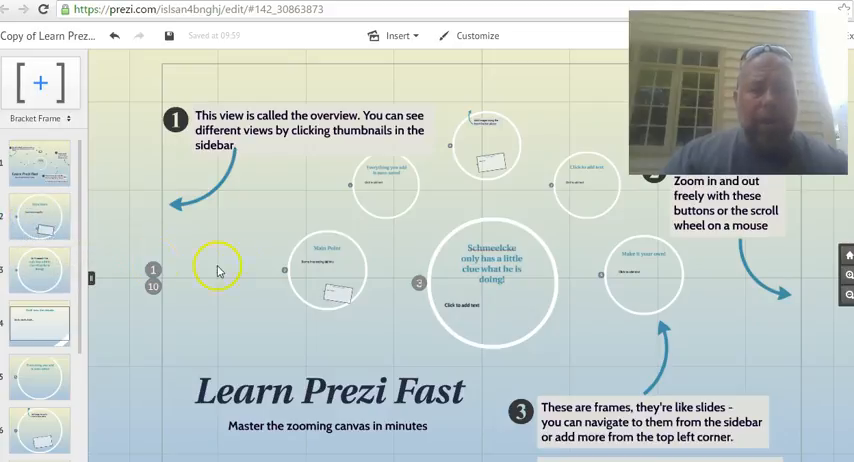
{"action": "mouse_move", "coordinate": [413, 280]}
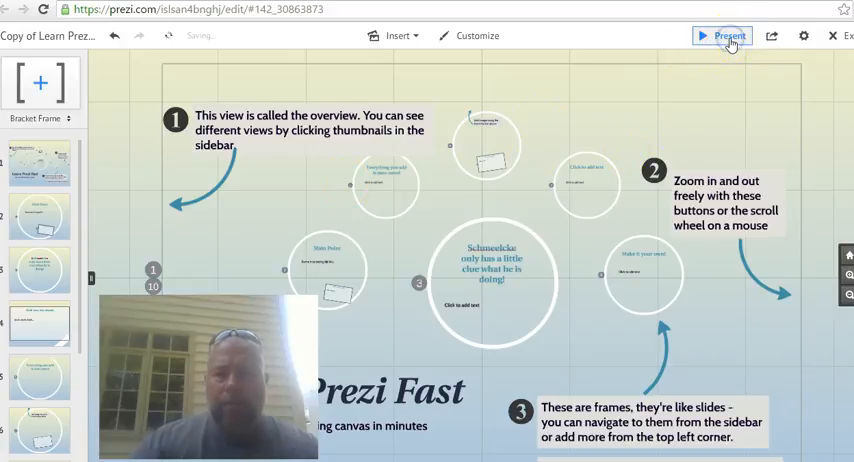
{"action": "left_click", "coordinate": [725, 35]}
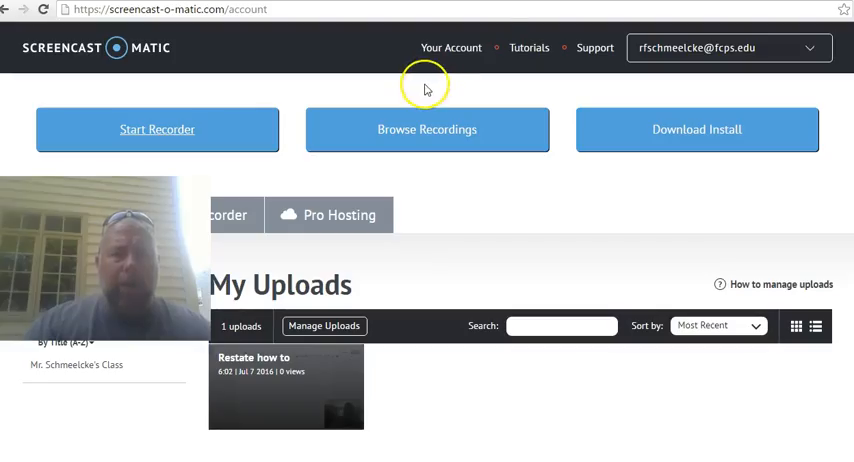
{"action": "mouse_move", "coordinate": [420, 96]}
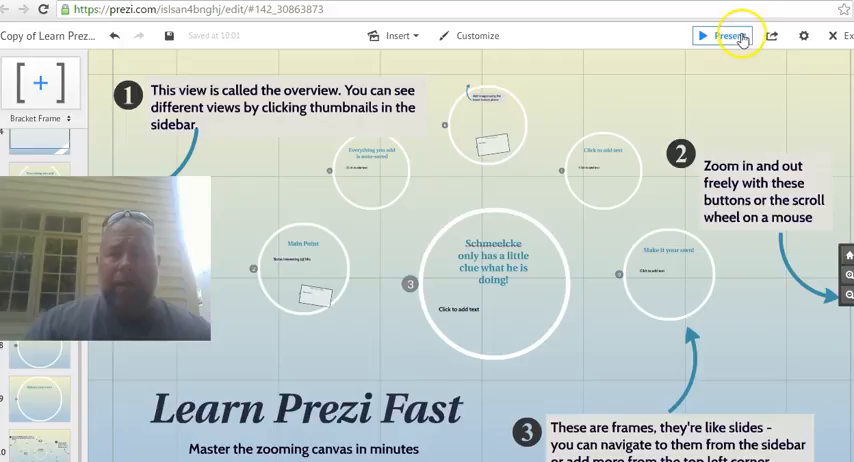
Open the Share prezi window from the top-right share menu
{"action": "left_click", "coordinate": [772, 36]}
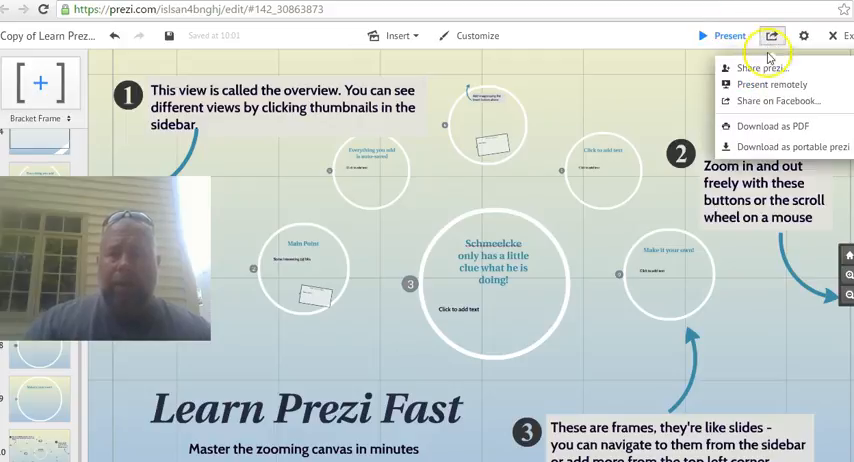
{"action": "mouse_move", "coordinate": [770, 120]}
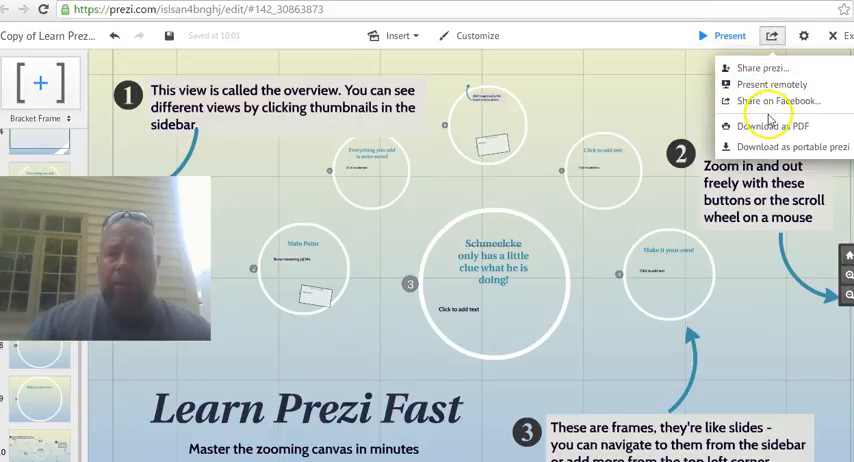
{"action": "mouse_move", "coordinate": [762, 66]}
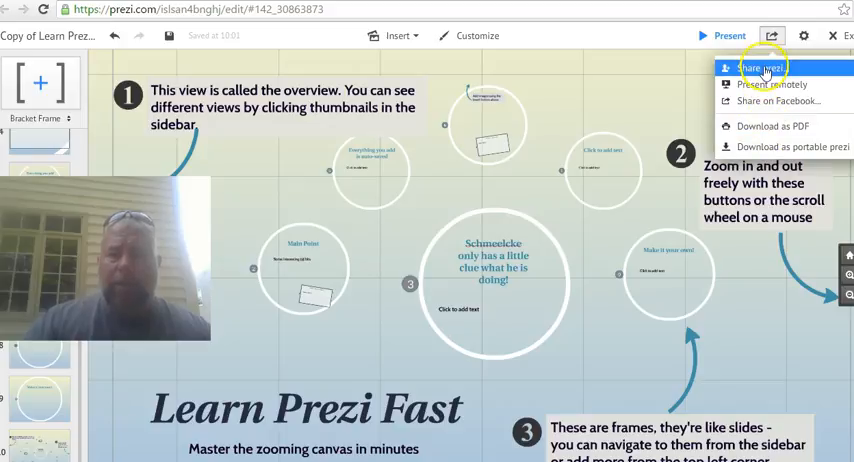
{"action": "left_click", "coordinate": [761, 67]}
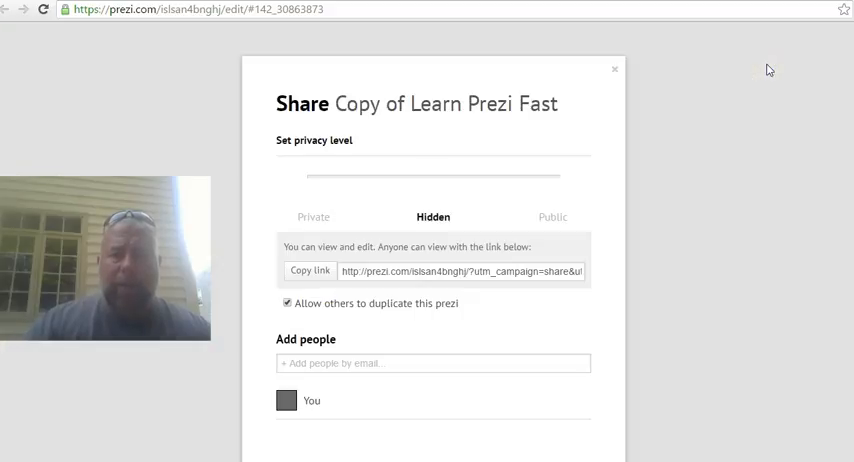